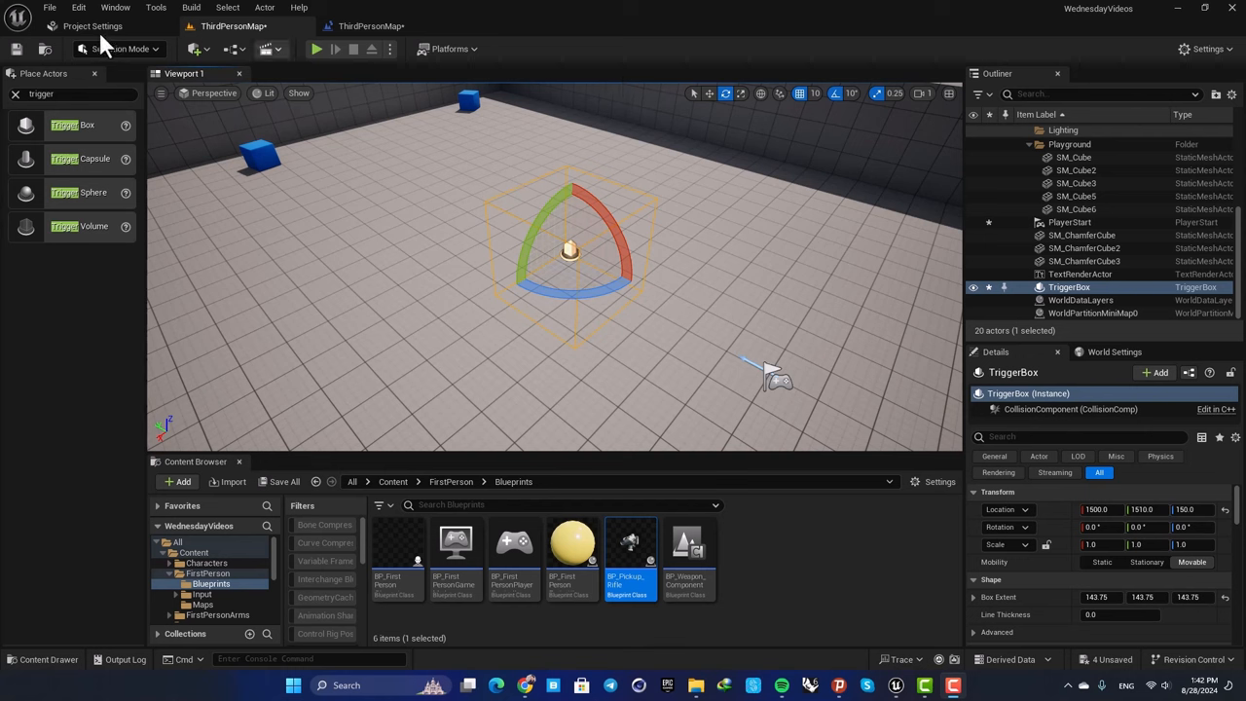
mouse_move(605, 146)
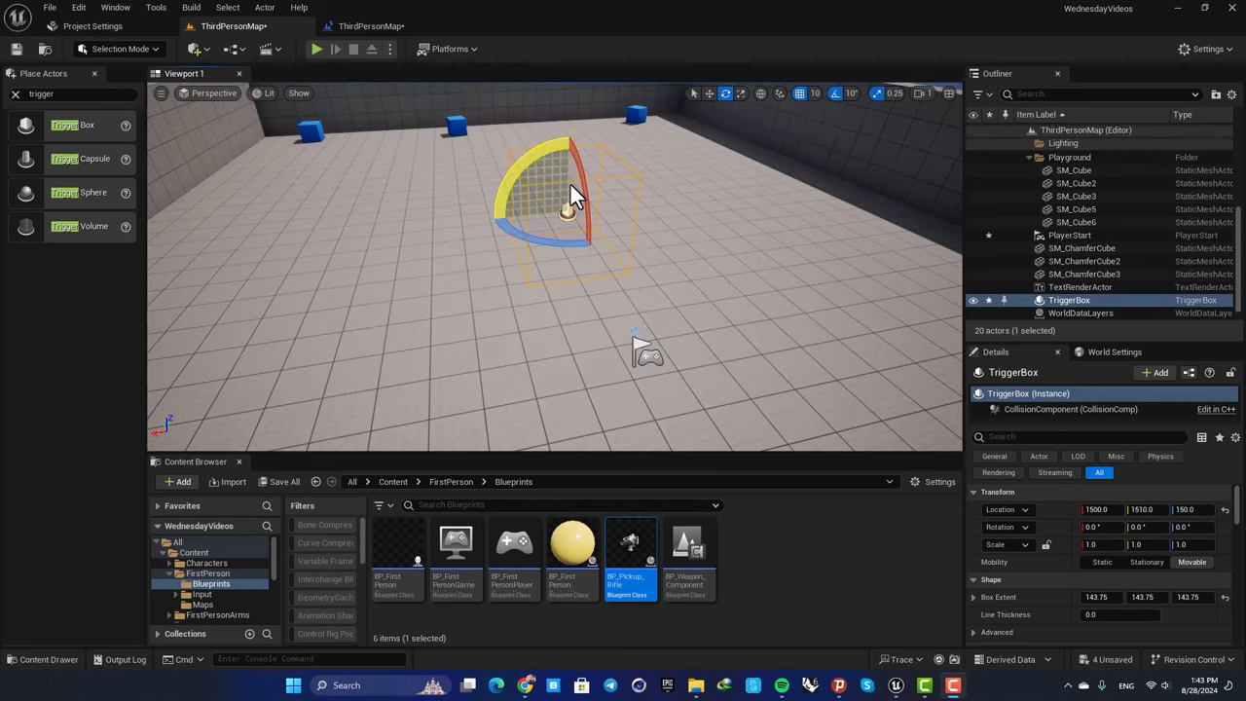
Switch to the ThirdPersonMap level blueprint event graph showing the TriggerBox overlap event.
left_click(231, 48)
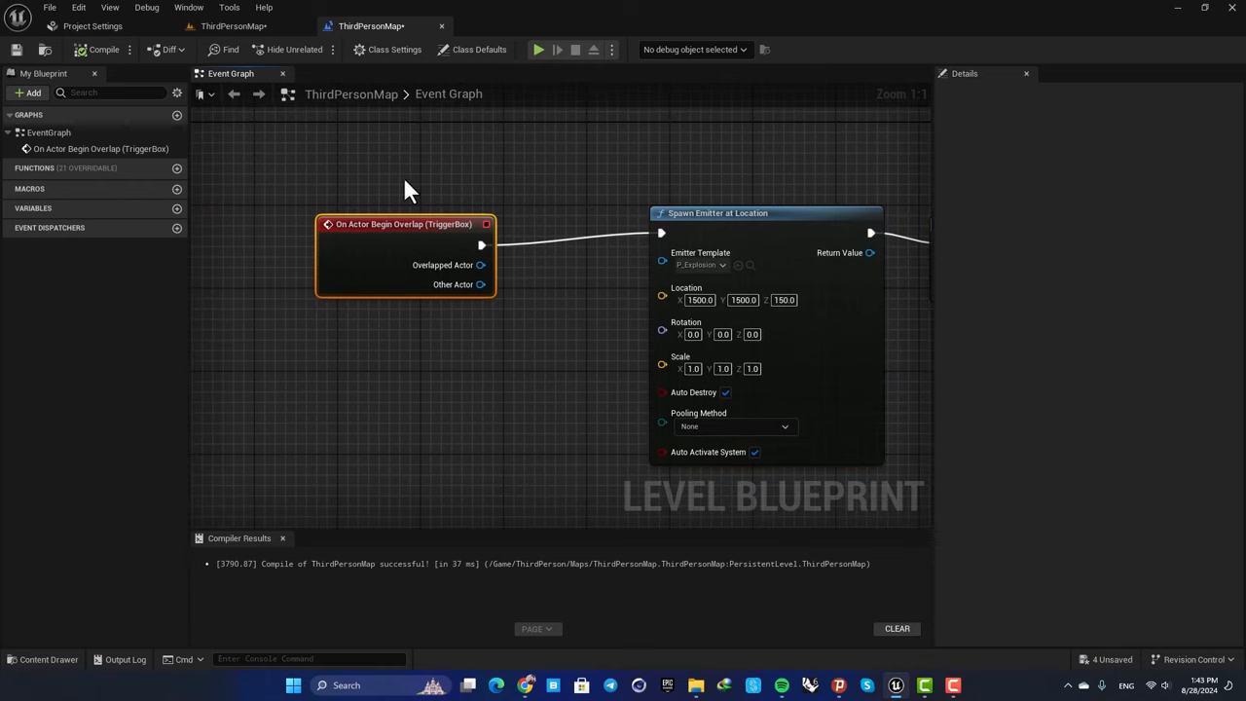
mouse_move(435, 187)
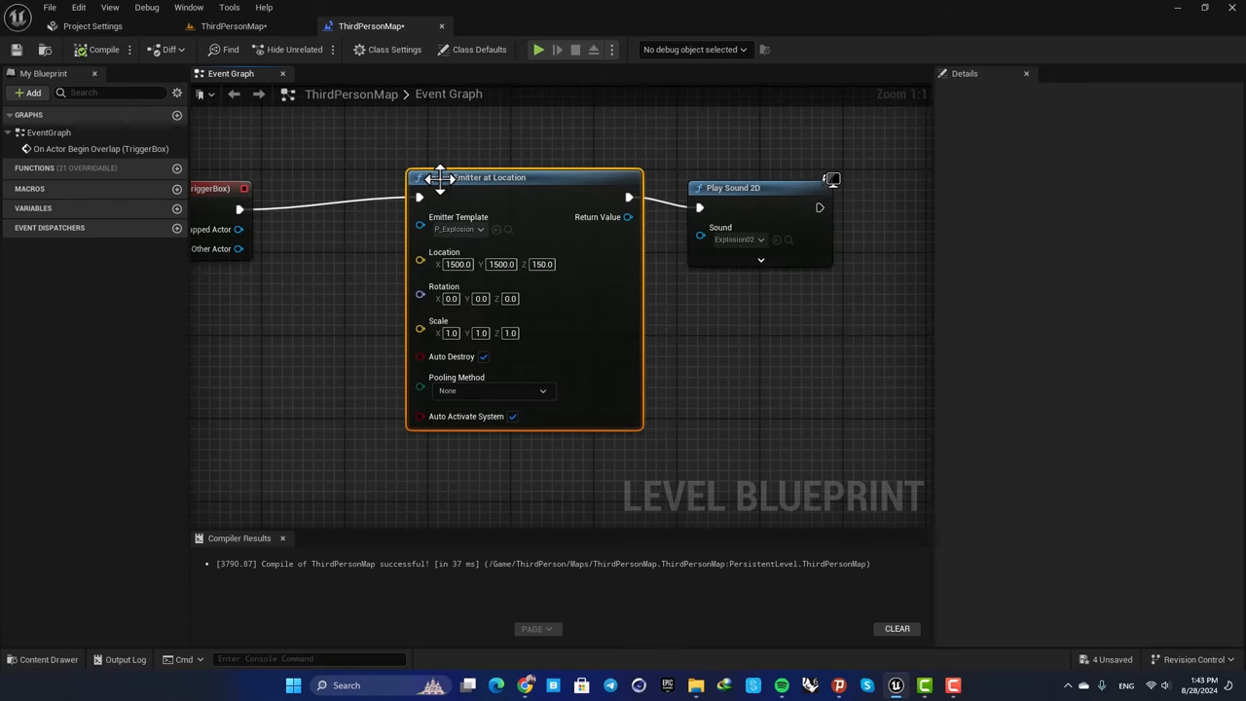
mouse_move(507, 177)
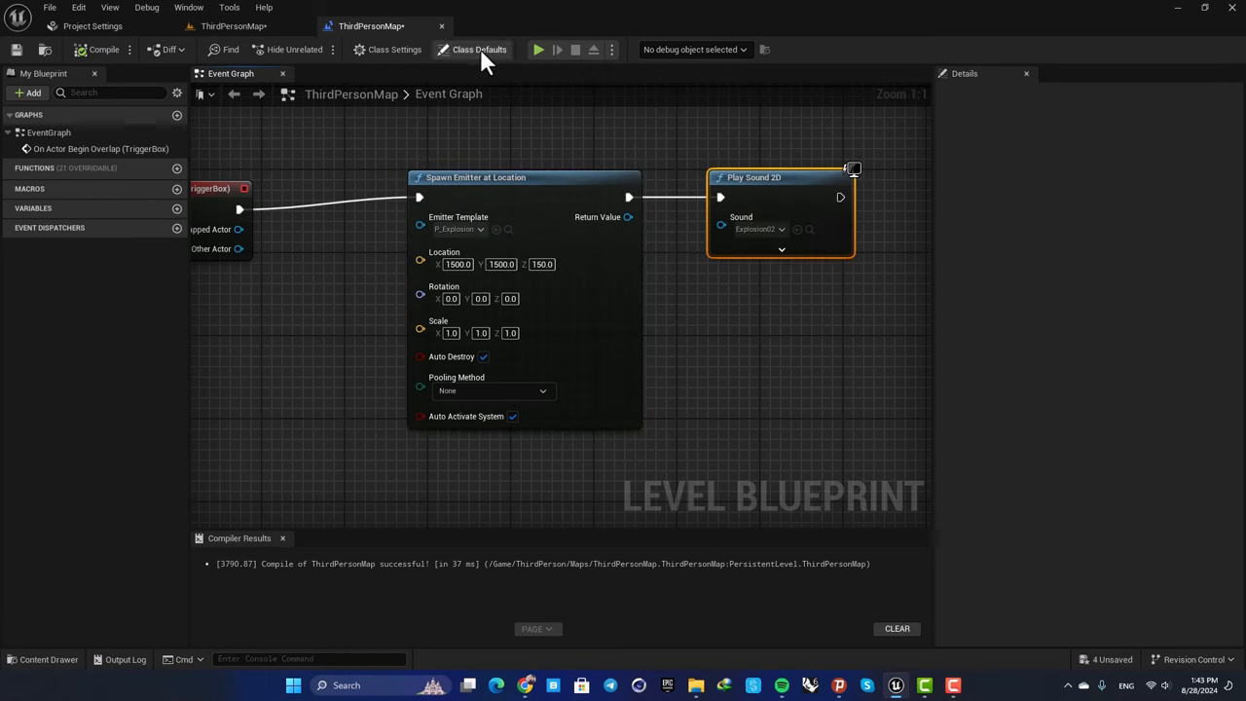
left_click(538, 50)
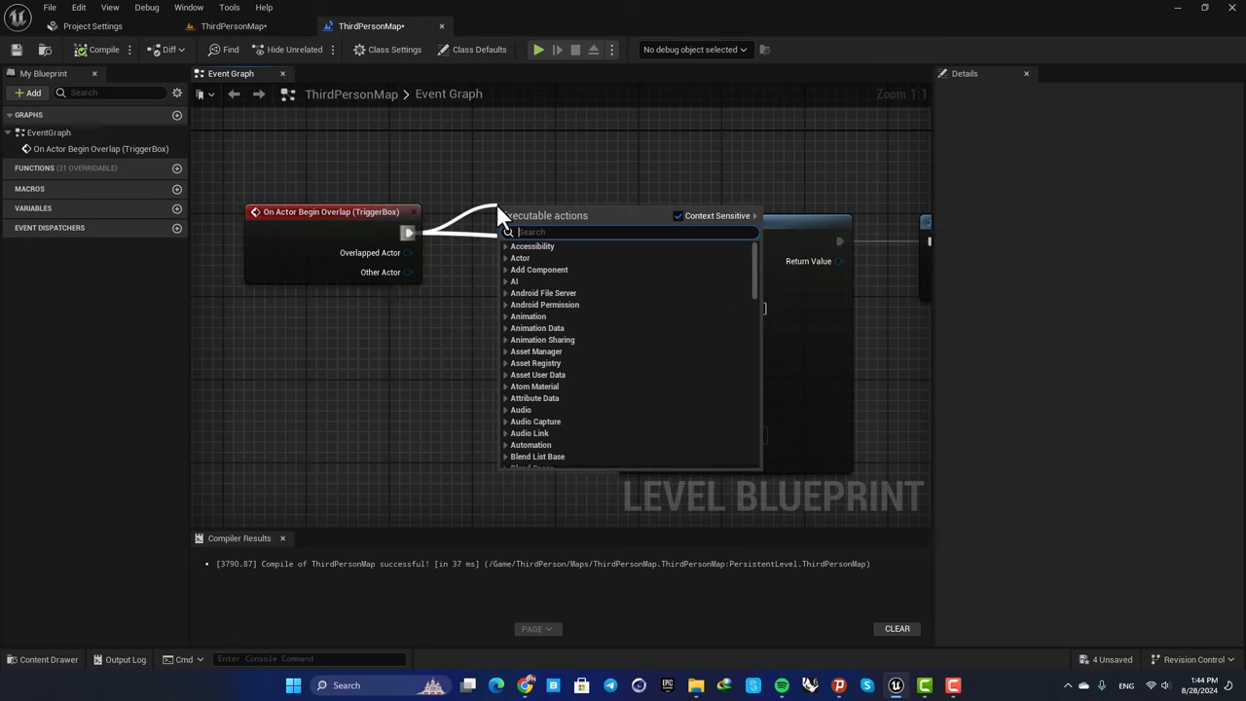
Insert a Do Once node between the overlap event and Spawn Emitter, then recompile.
type("do")
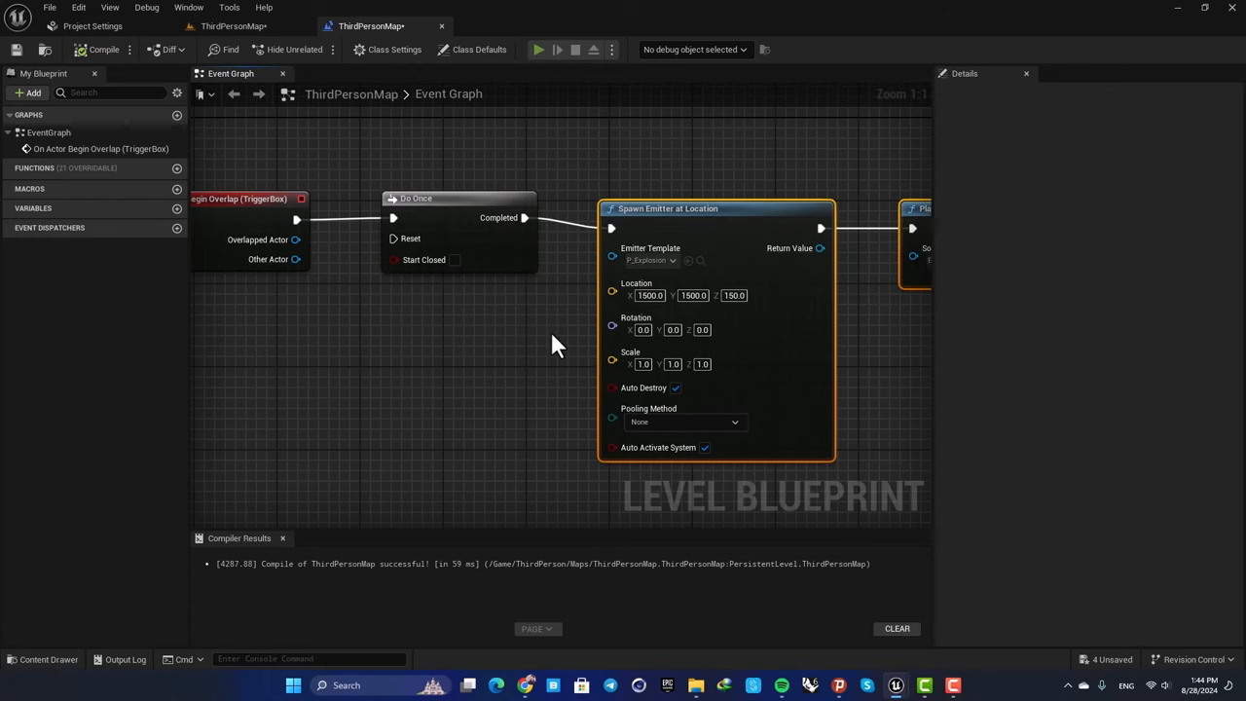
left_click(538, 49)
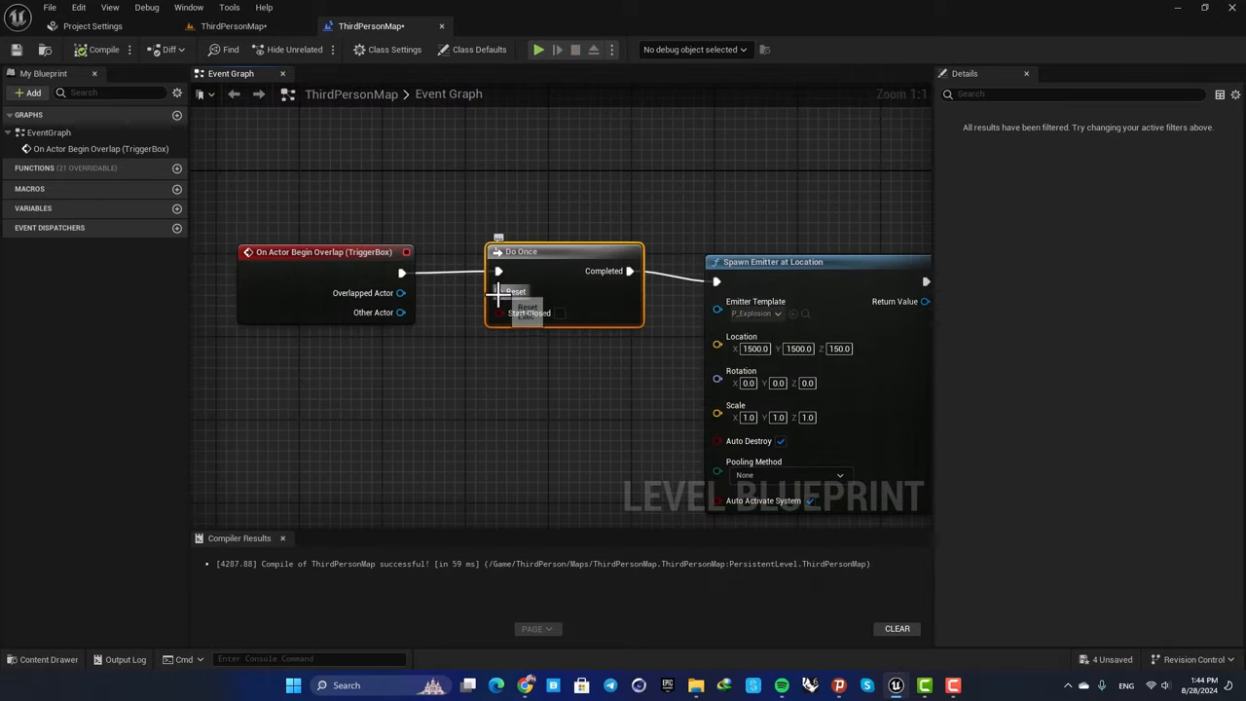
mouse_move(498, 291)
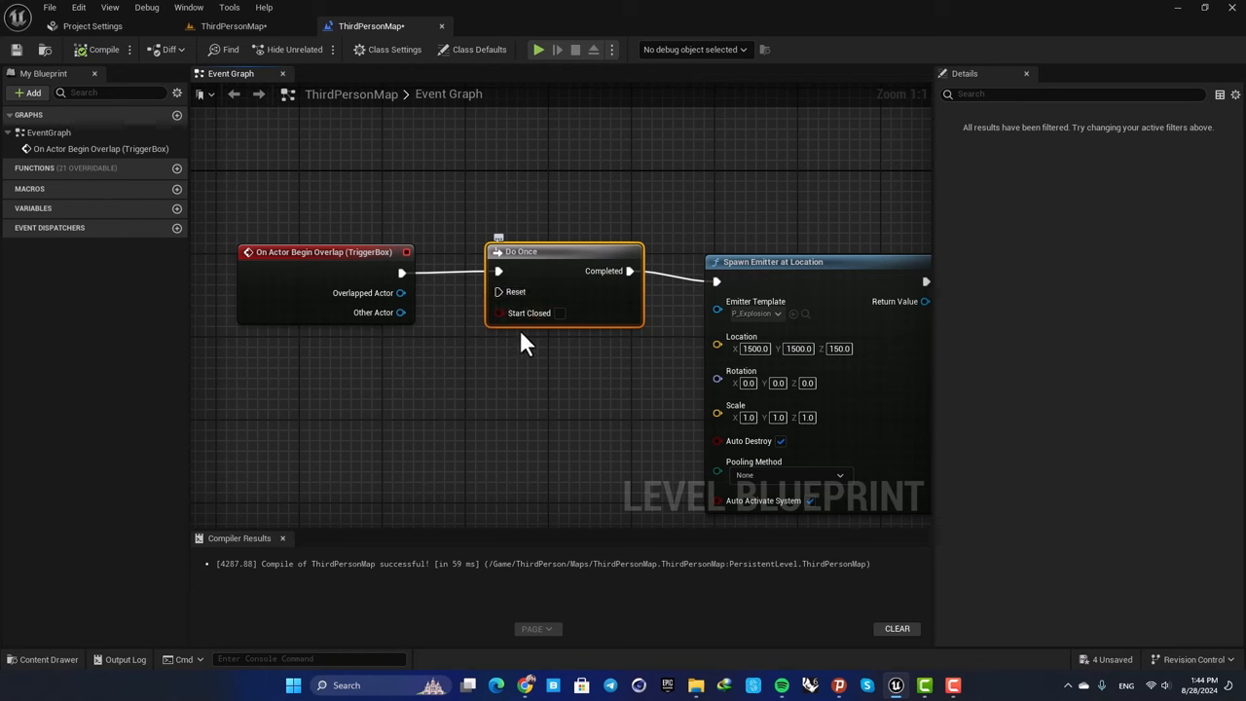
mouse_move(528, 312)
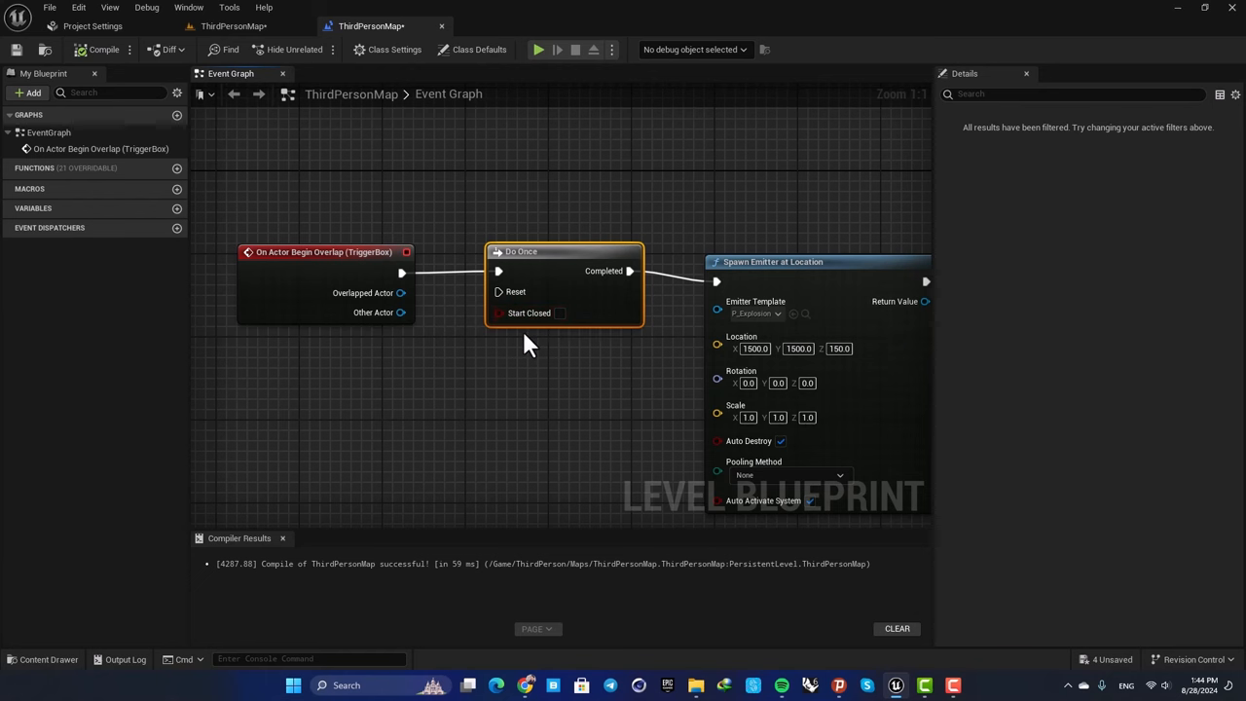
mouse_move(529, 338)
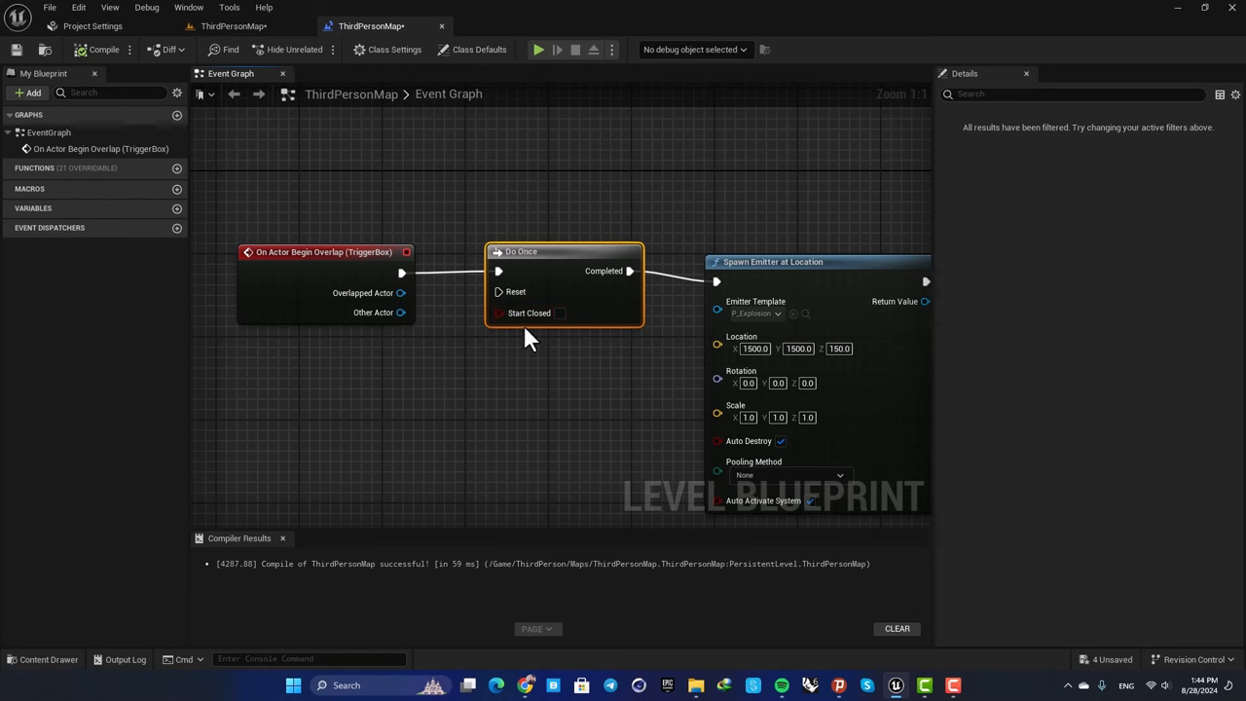
Zoom out to view the overlap, Do Once, Spawn Emitter and Play Sound 2D row.
scroll("down", 3)
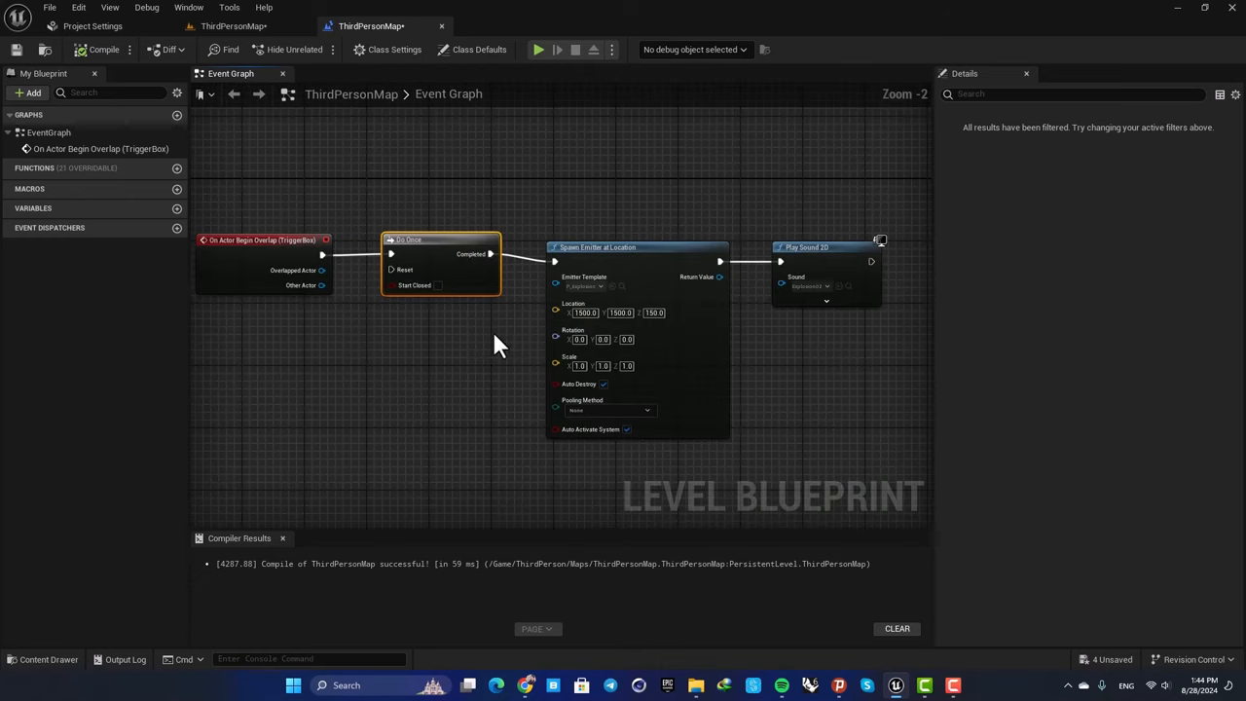
mouse_move(550, 211)
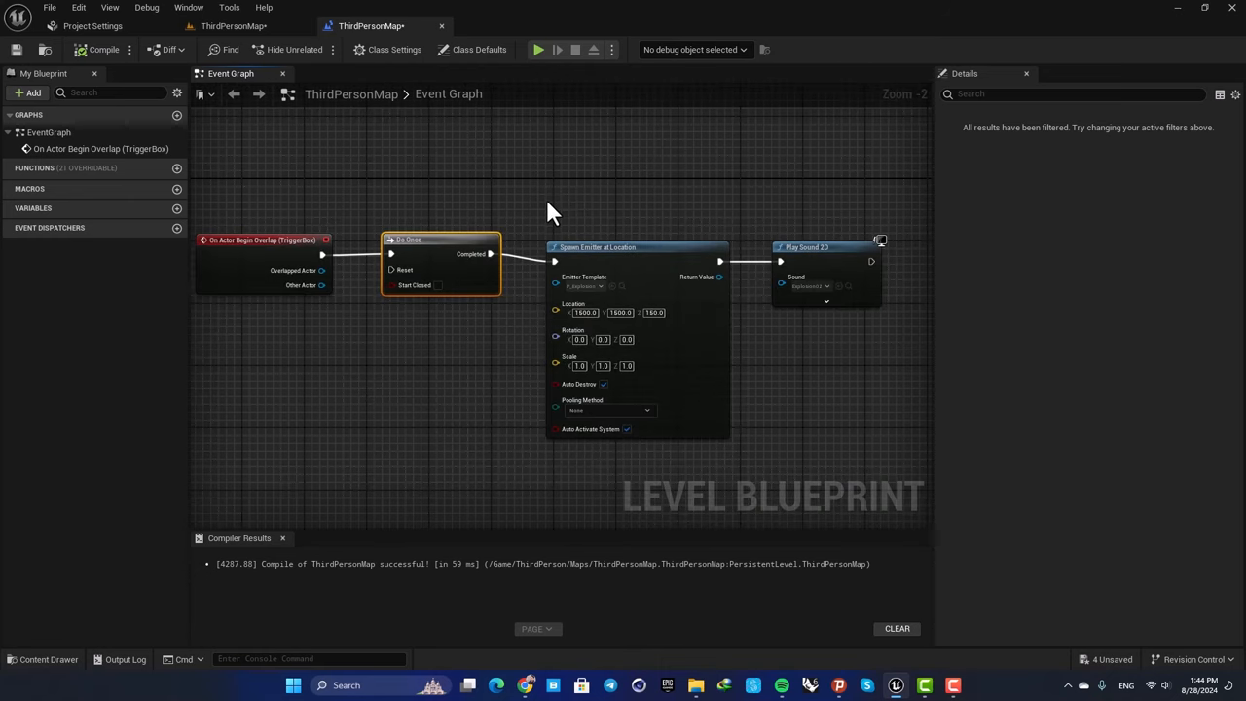
mouse_move(562, 207)
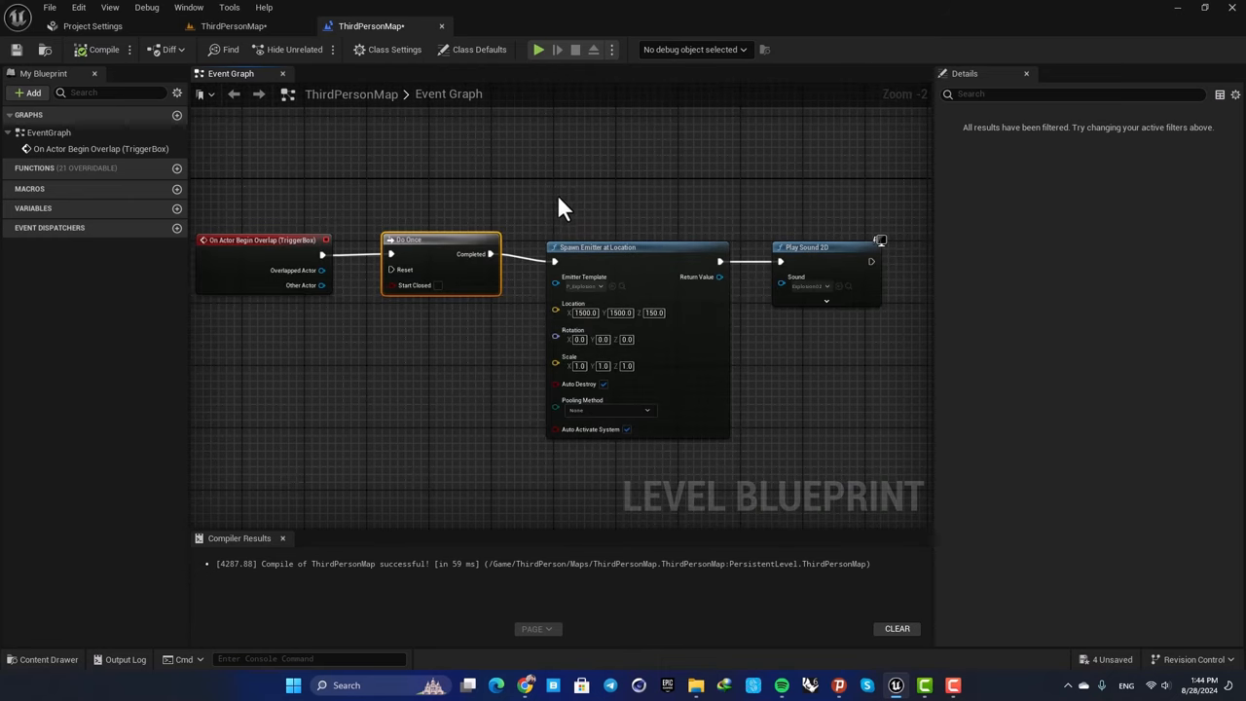